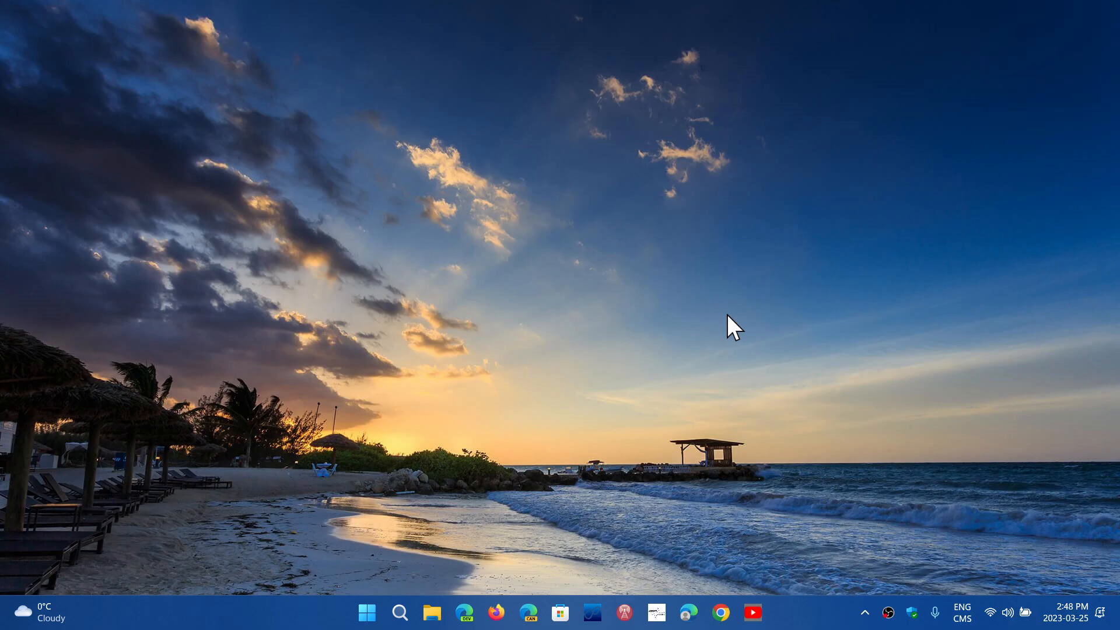
mouse_move(688, 612)
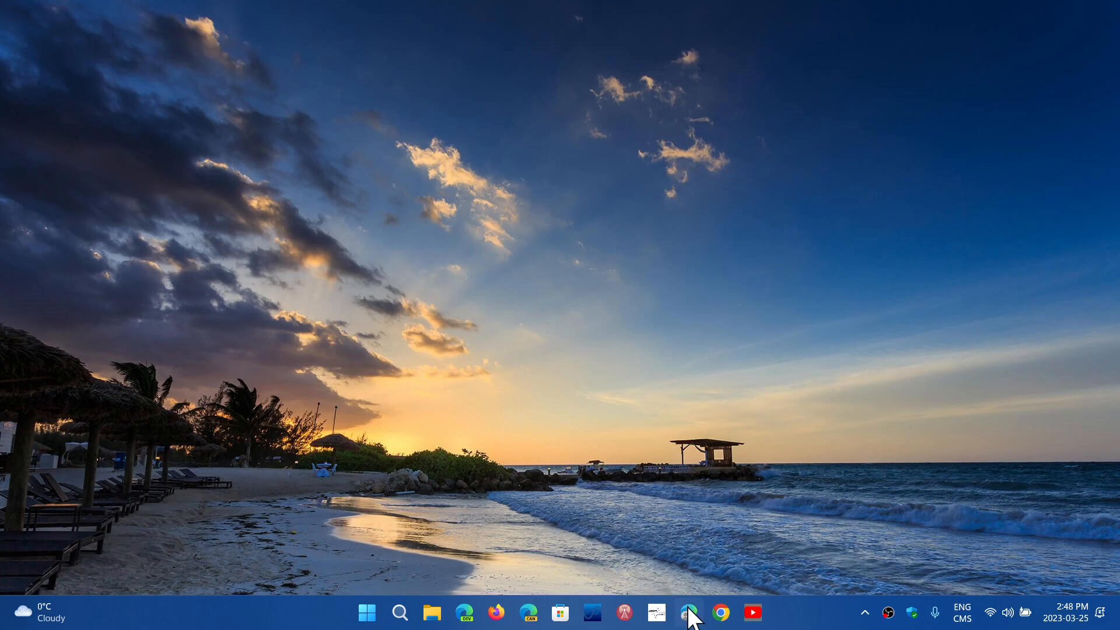
Launch Microsoft Edge from the taskbar onto a new tab
click(688, 613)
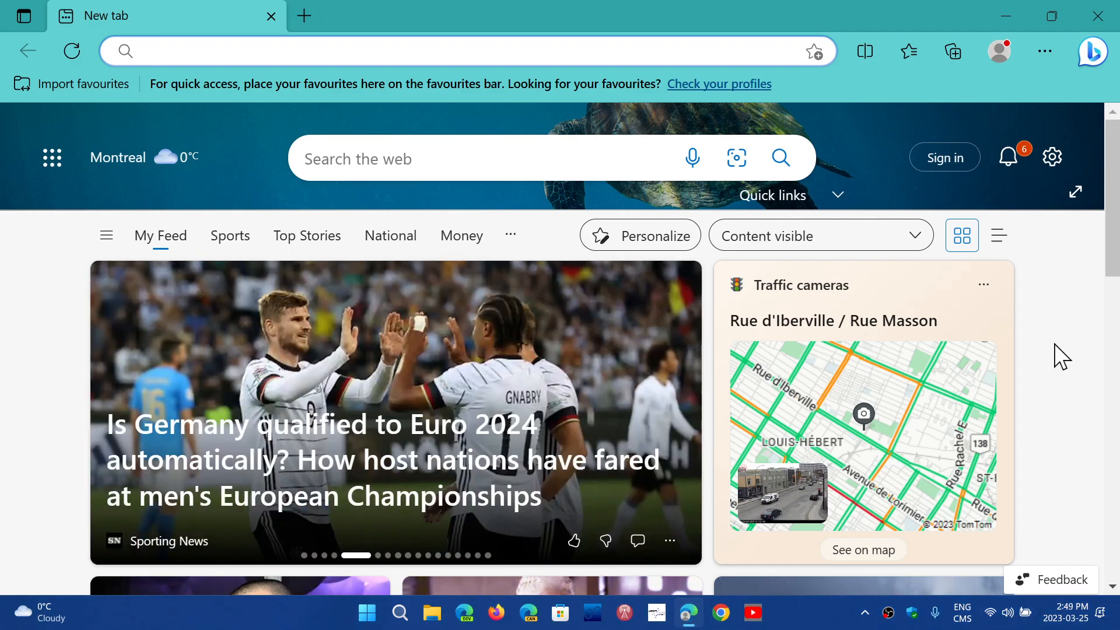
Bring up the Settings and more menu from the Edge toolbar
click(464, 50)
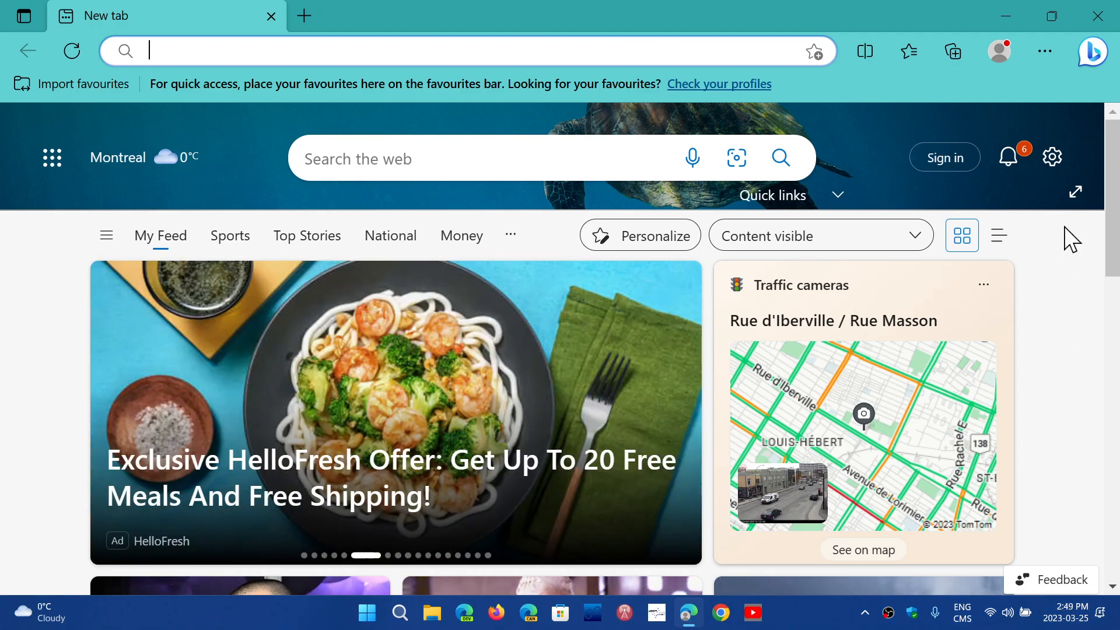
mouse_move(1043, 51)
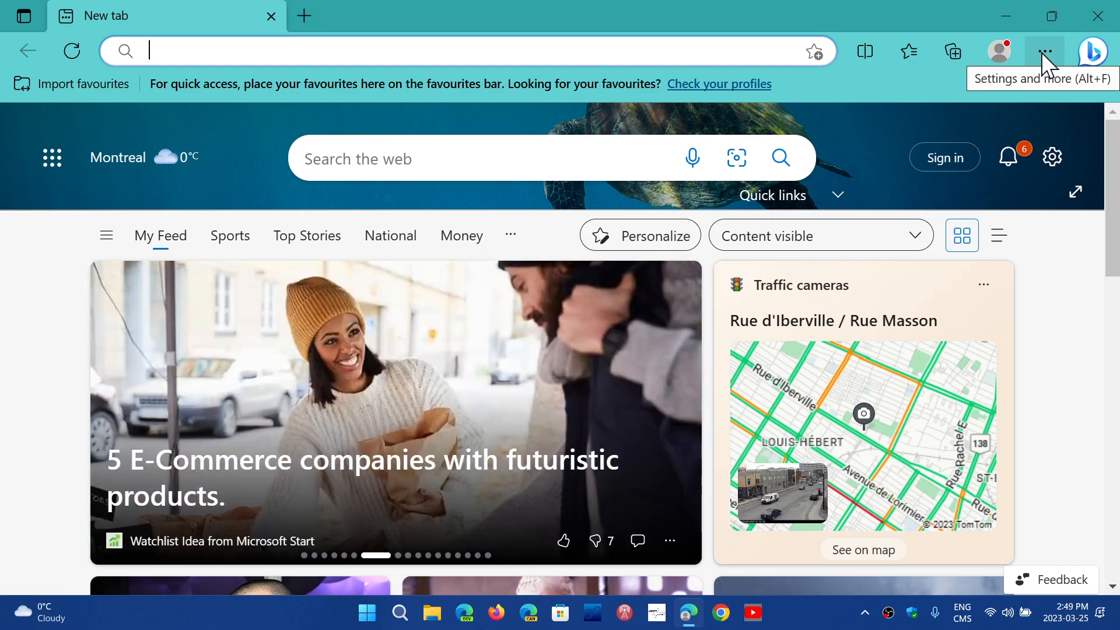
click(1043, 51)
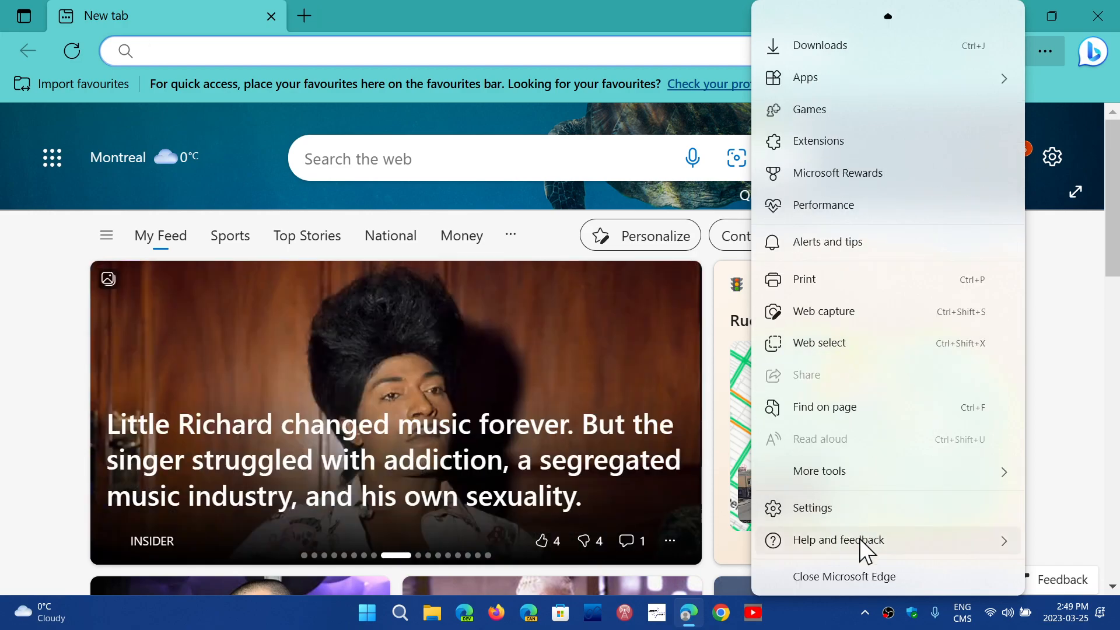
Go to Edge Settings, landing on the About page showing version 111 up to date
click(837, 540)
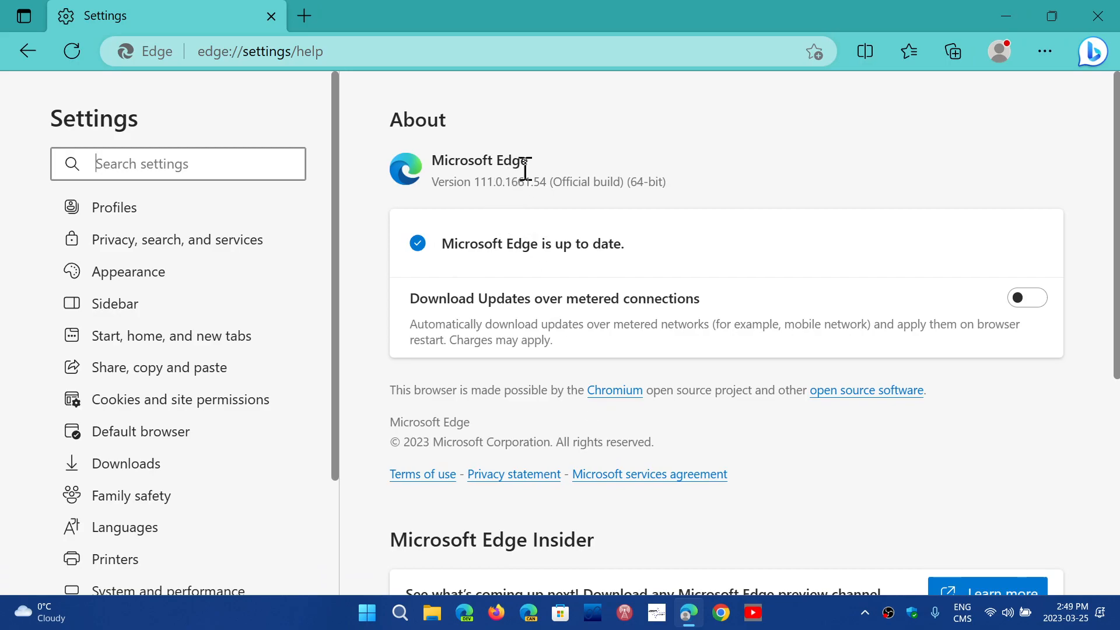
mouse_move(550, 177)
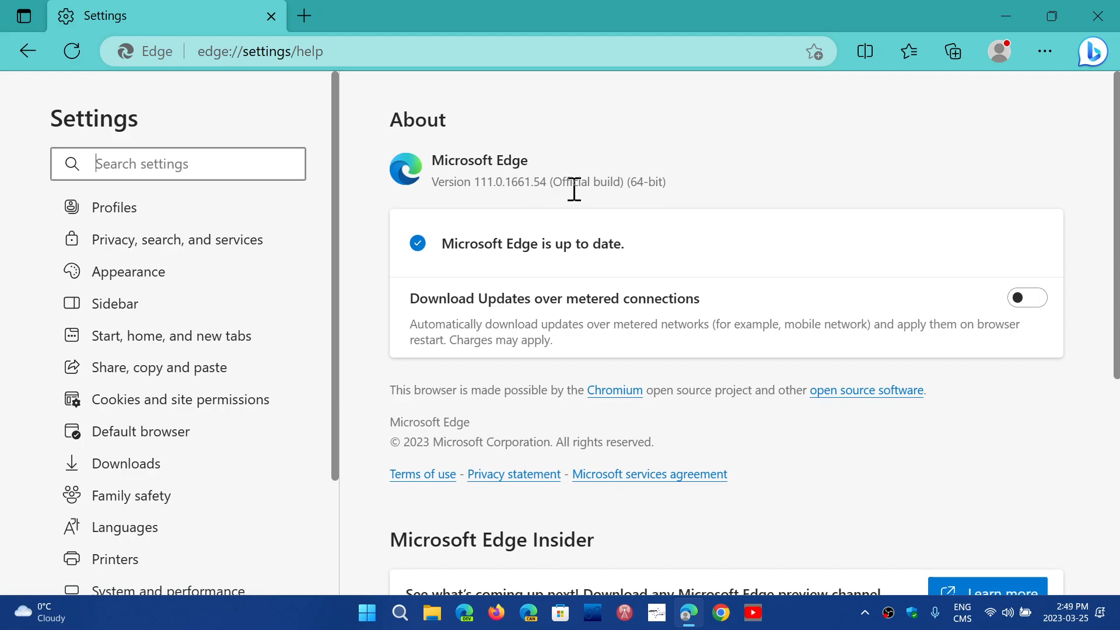
mouse_move(576, 227)
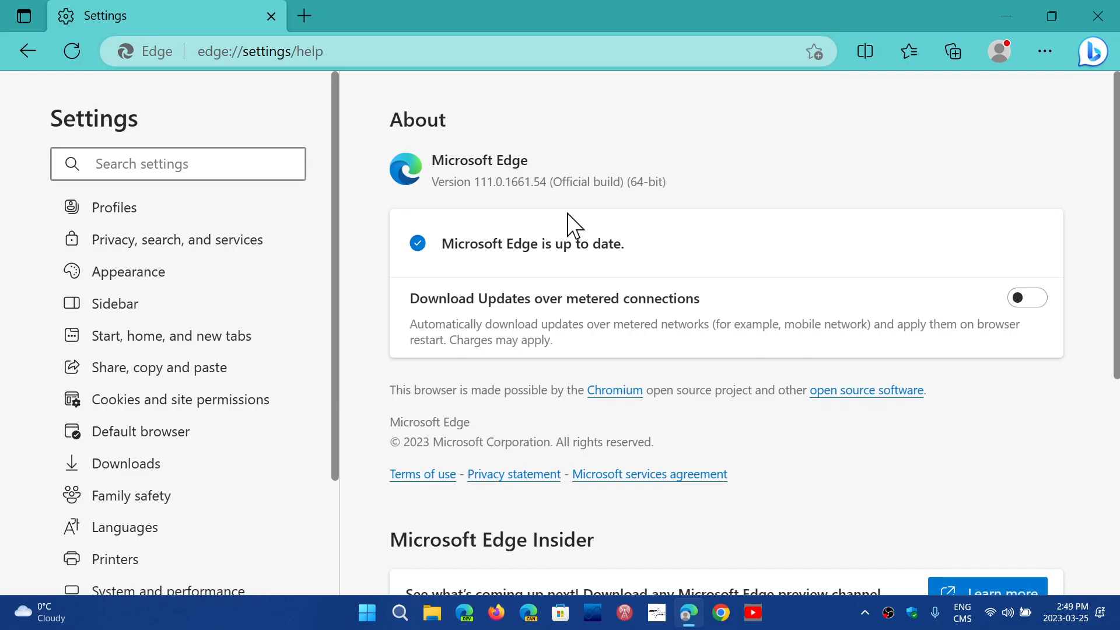
mouse_move(793, 199)
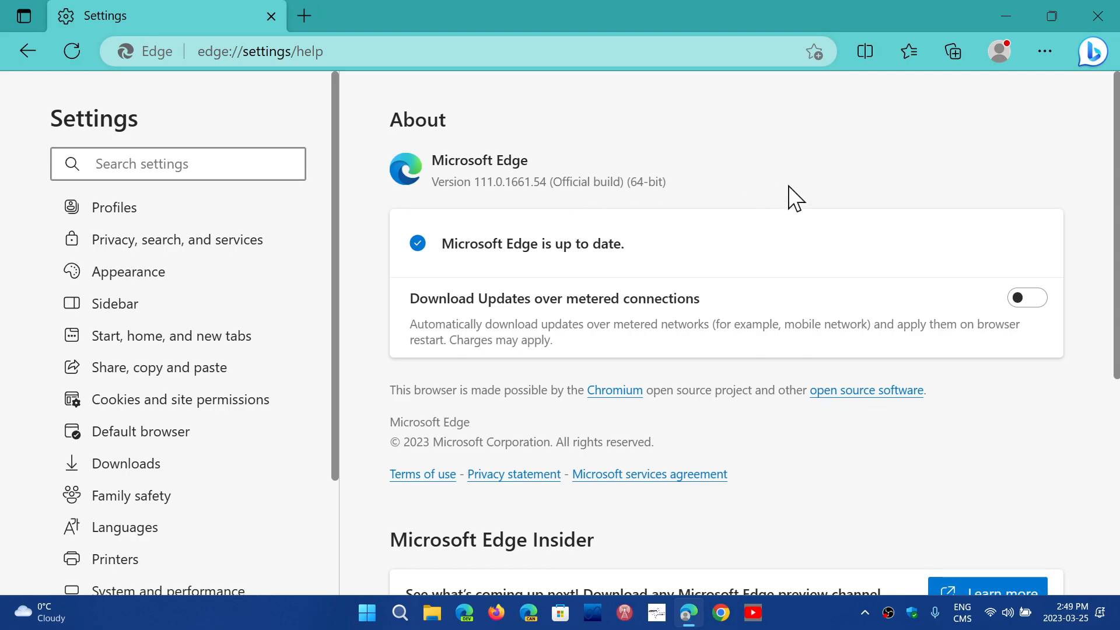
mouse_move(407, 215)
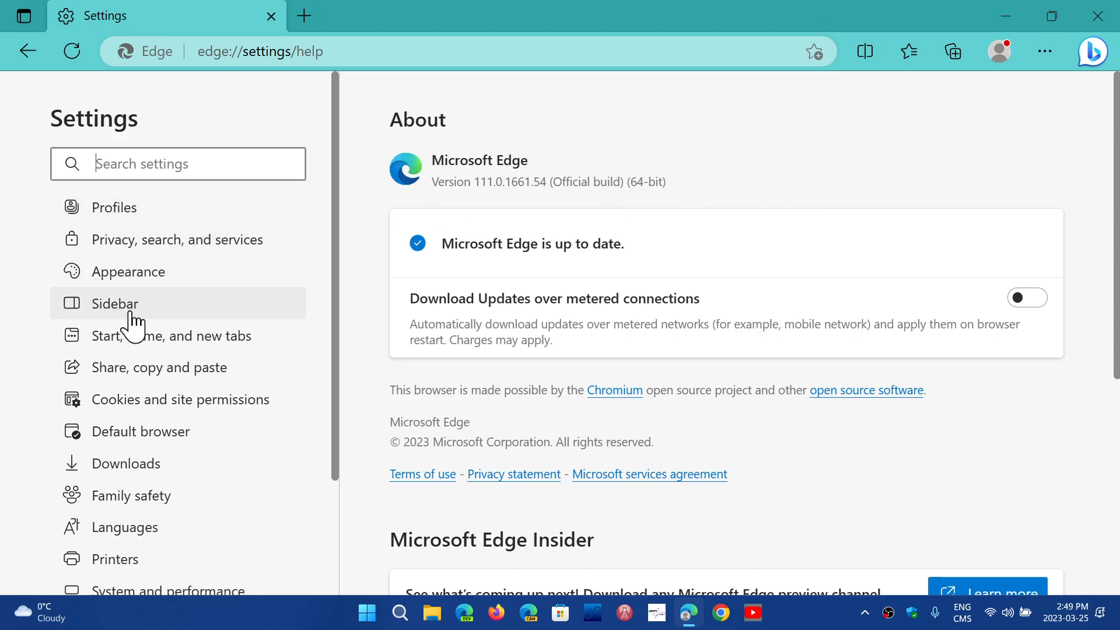
Turn off Show Discover in Sidebar settings to remove the Bing button
click(114, 303)
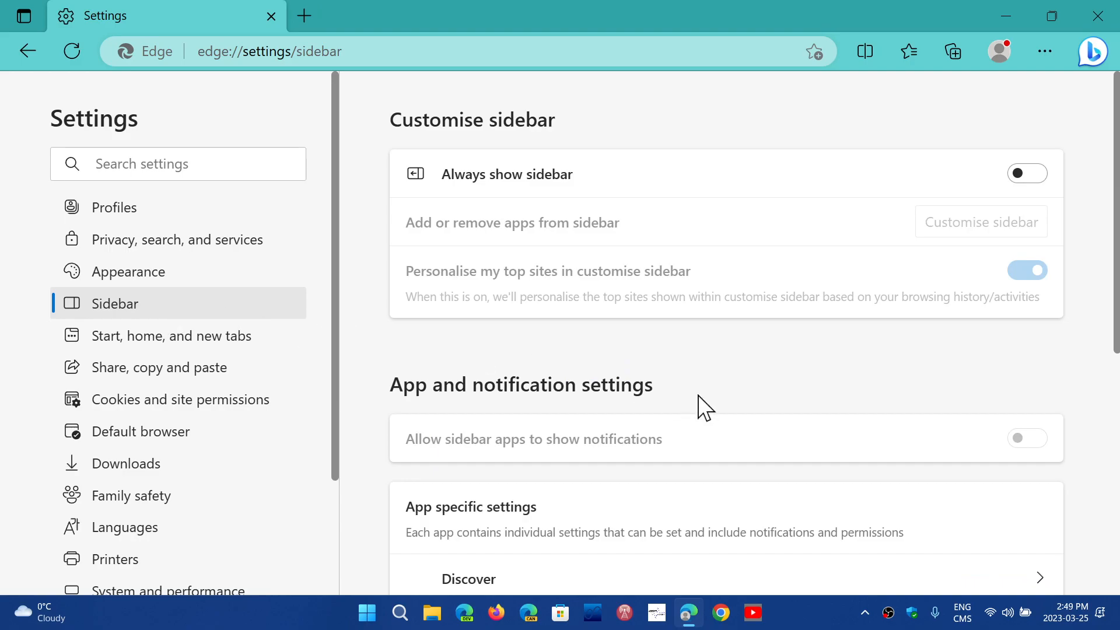
scroll(down, 3)
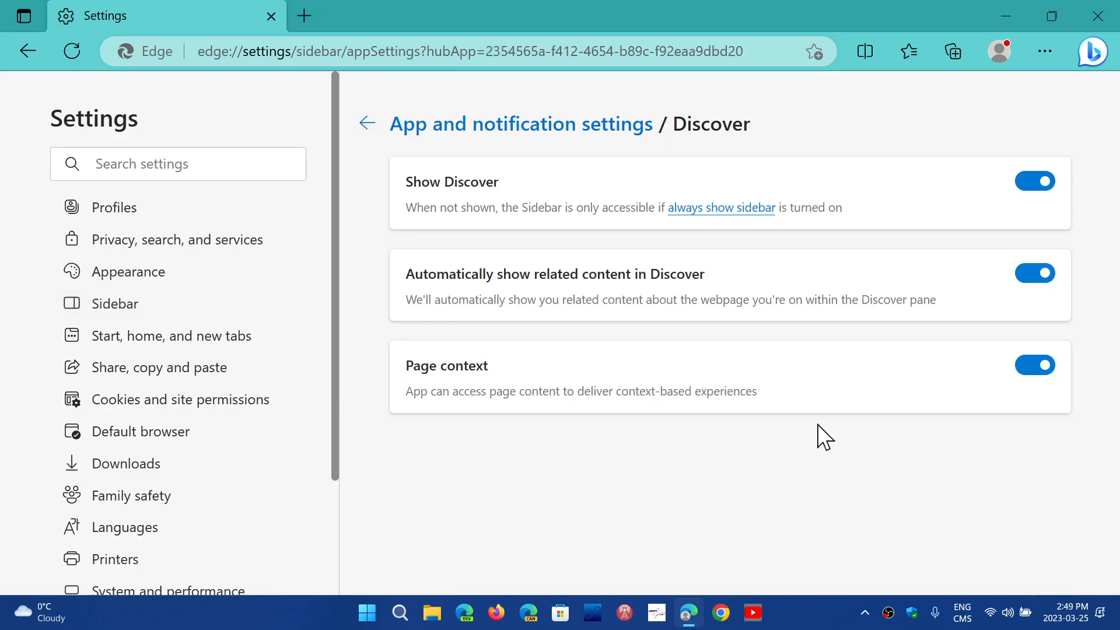
mouse_move(1070, 212)
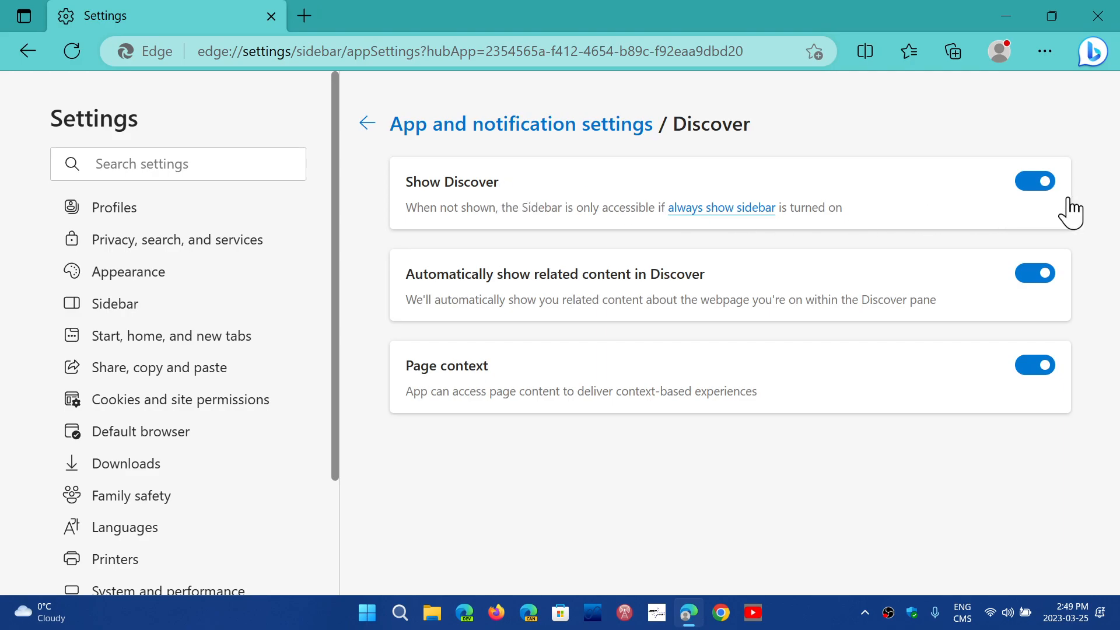
click(1035, 181)
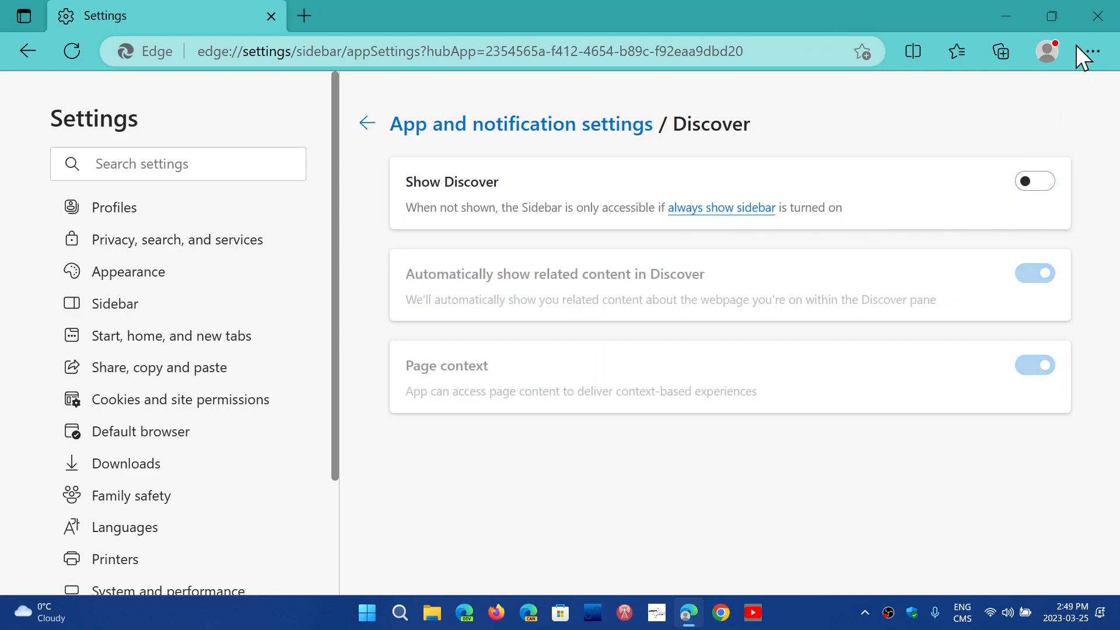
mouse_move(1099, 15)
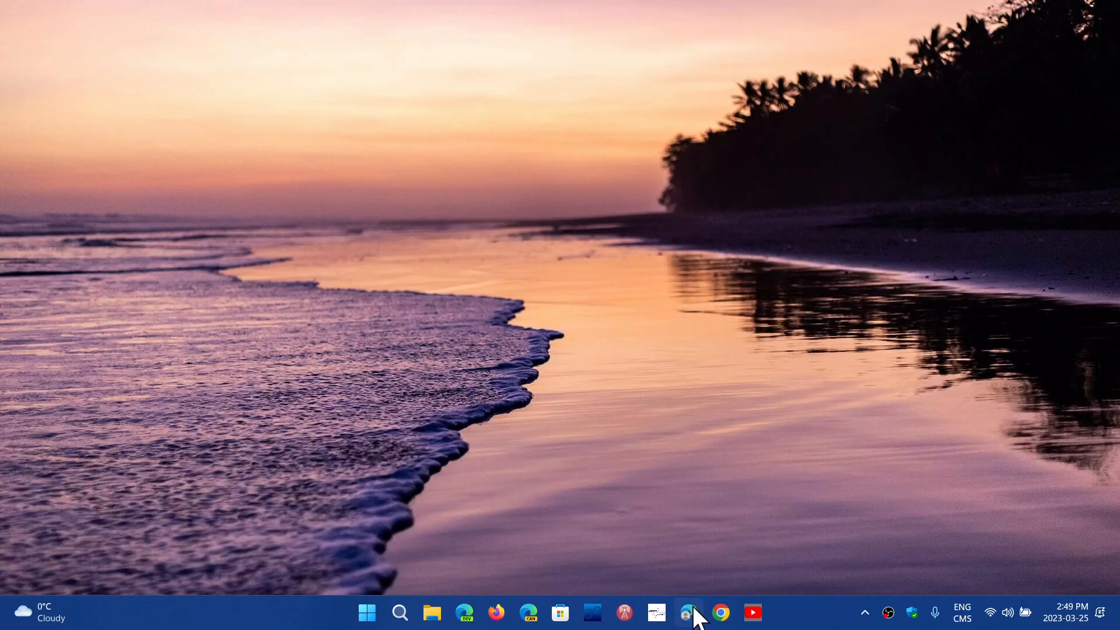
Relaunch Microsoft Edge from the taskbar with no Bing button showing
click(688, 613)
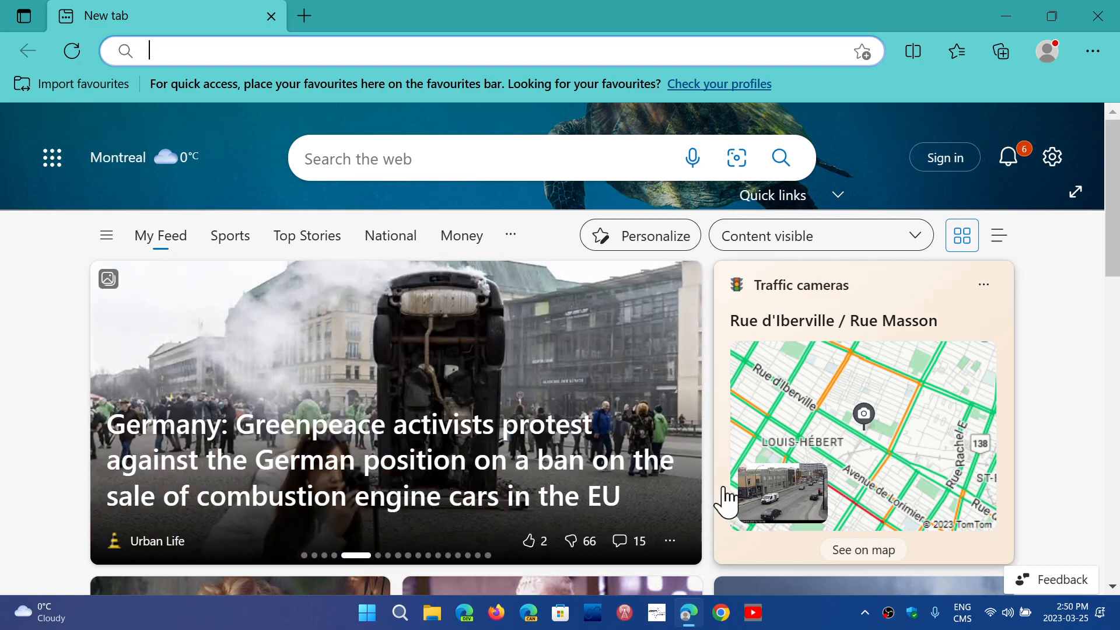
mouse_move(1092, 52)
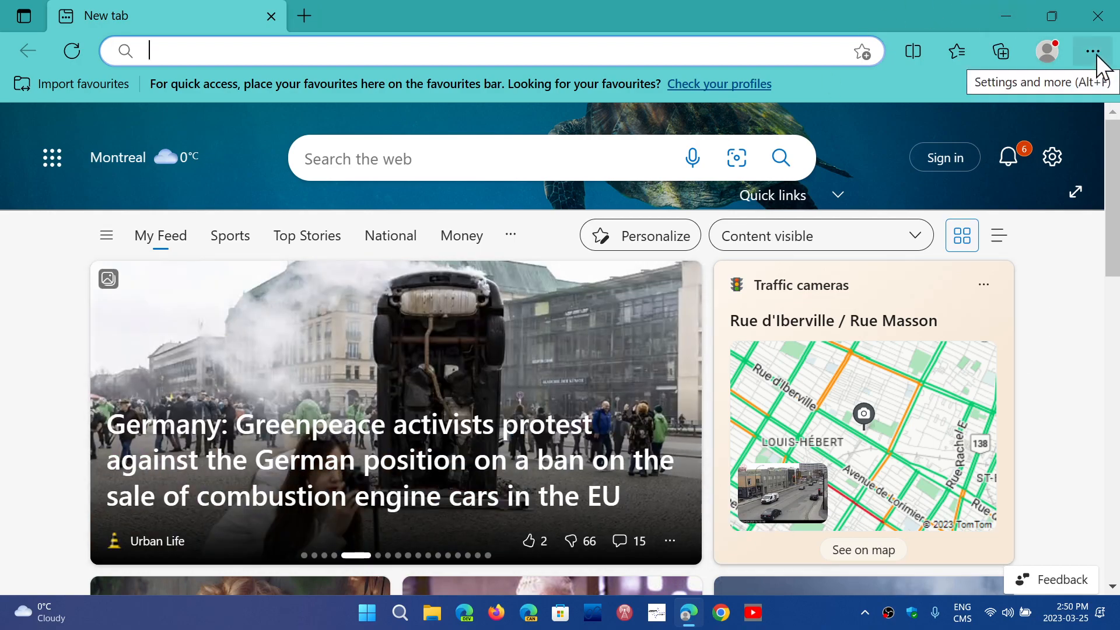
Return to Edge Settings via the Settings and more menu, landing on Profiles
click(1096, 50)
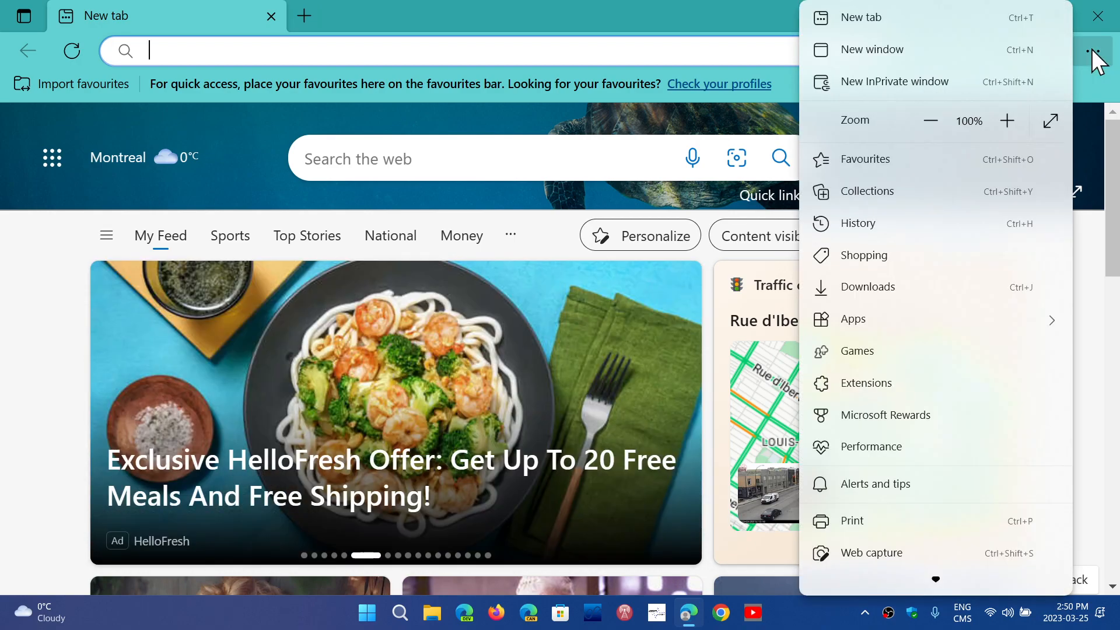
mouse_move(974, 265)
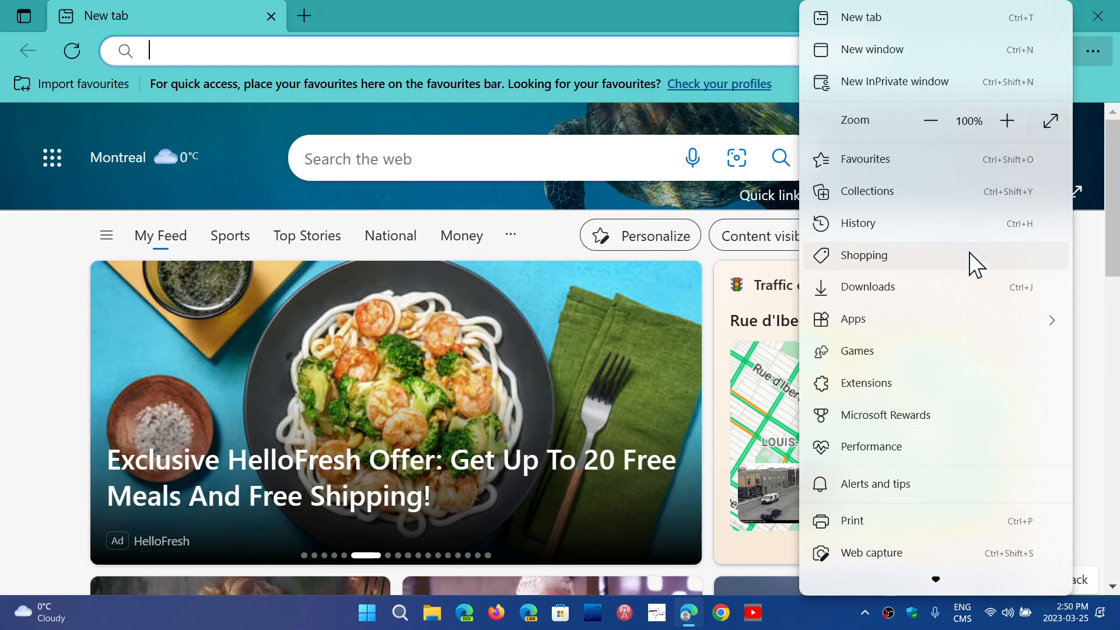
scroll(down, 3)
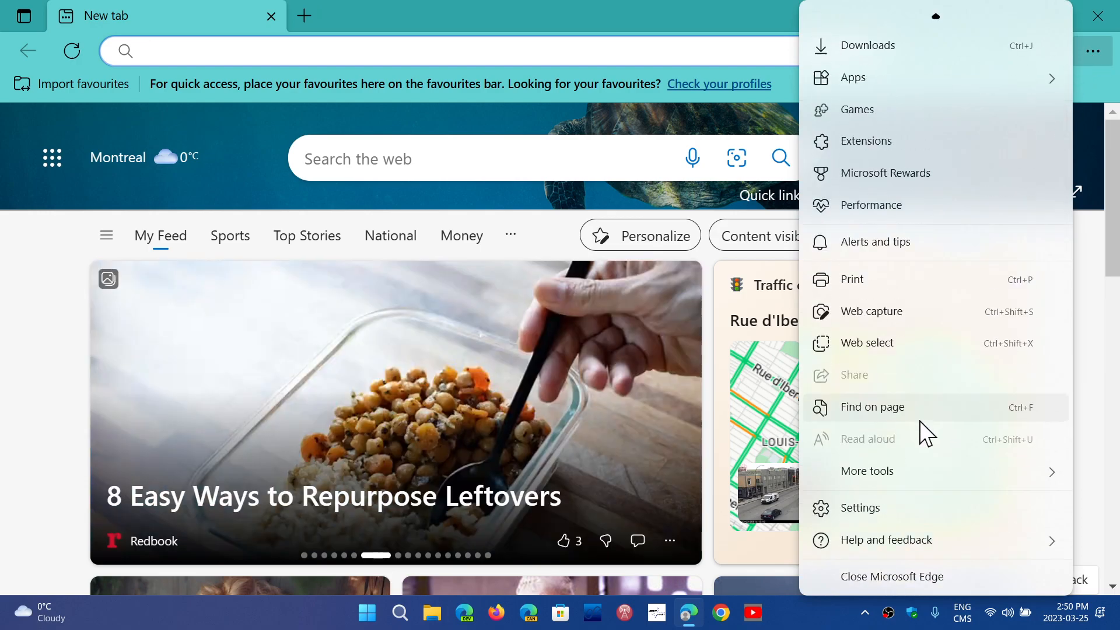
click(860, 508)
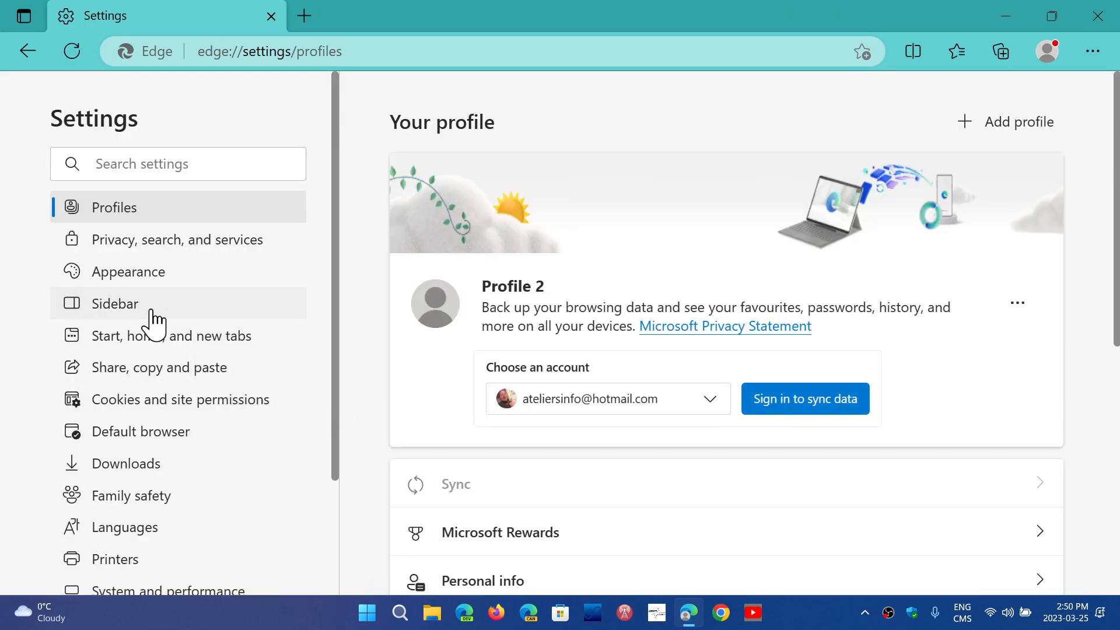
Switch Show Discover back on in Sidebar settings so the Bing button reappears
click(115, 304)
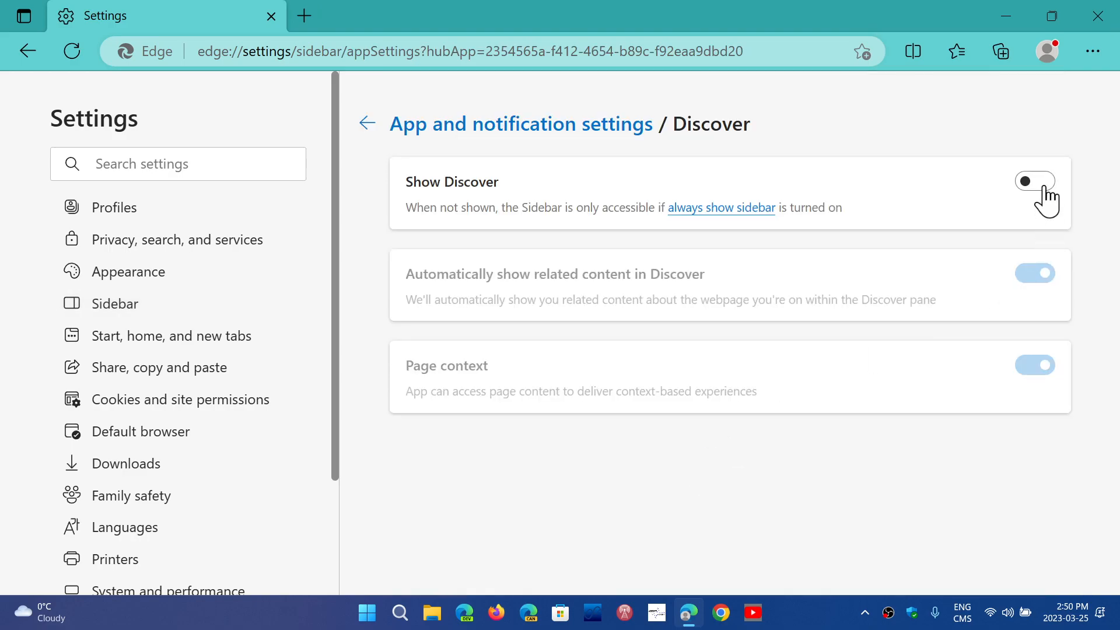
click(1034, 180)
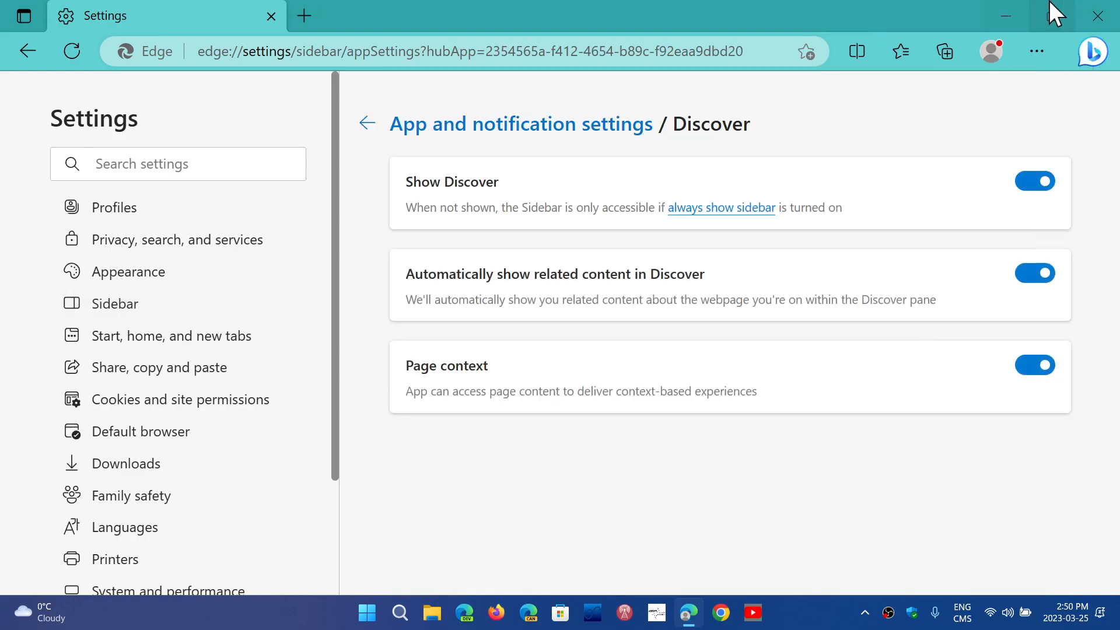